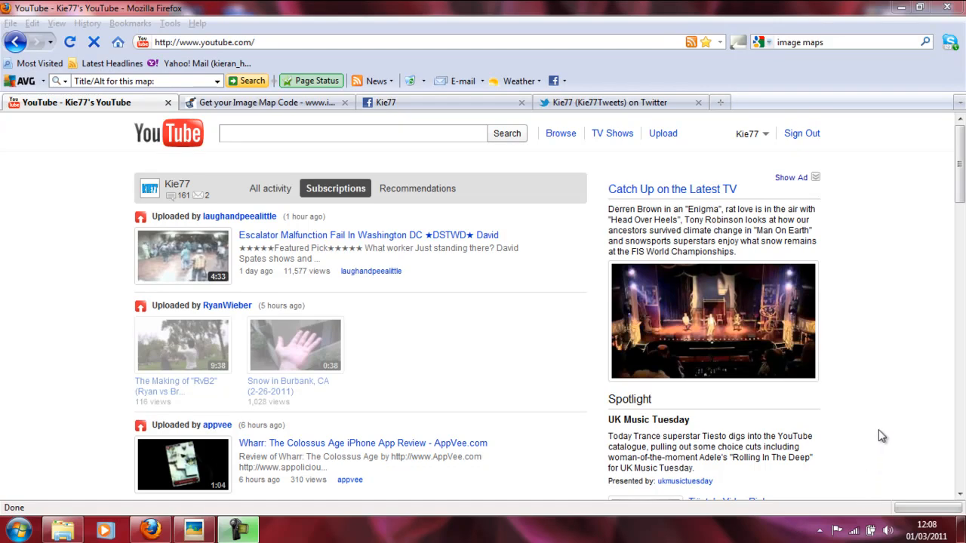
{"action": "mouse_move", "coordinate": [857, 330]}
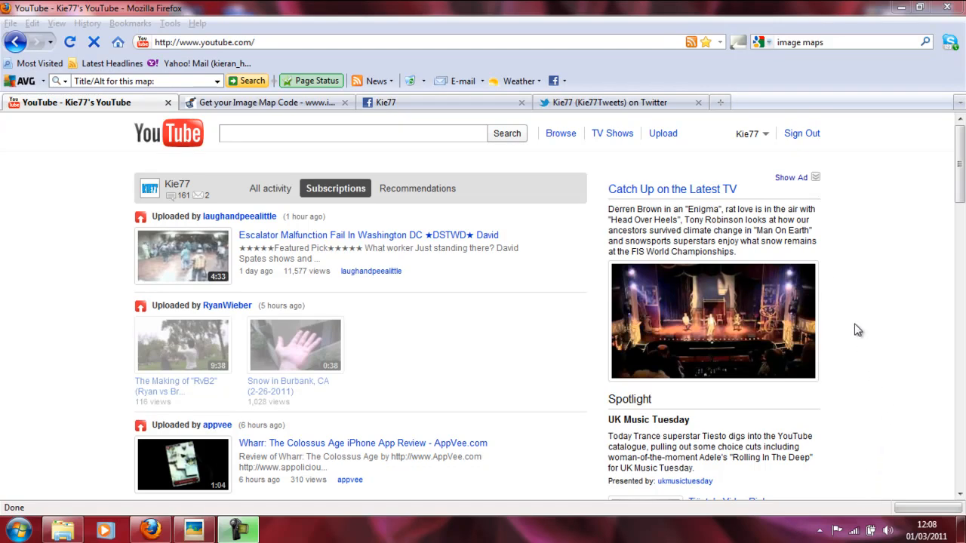
Open the Kie77 channel page from the account menu's My Channel option.
{"action": "left_click", "coordinate": [751, 133]}
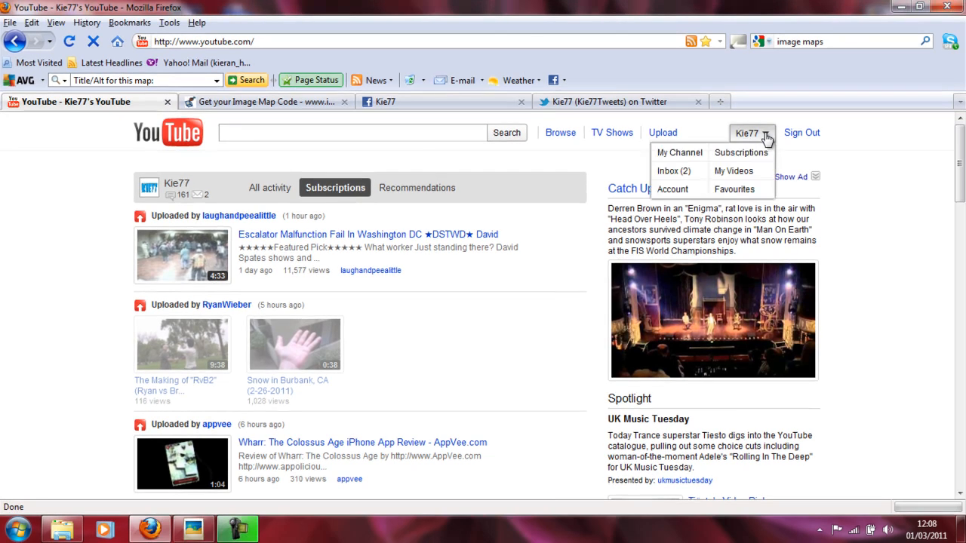
{"action": "left_click", "coordinate": [679, 153]}
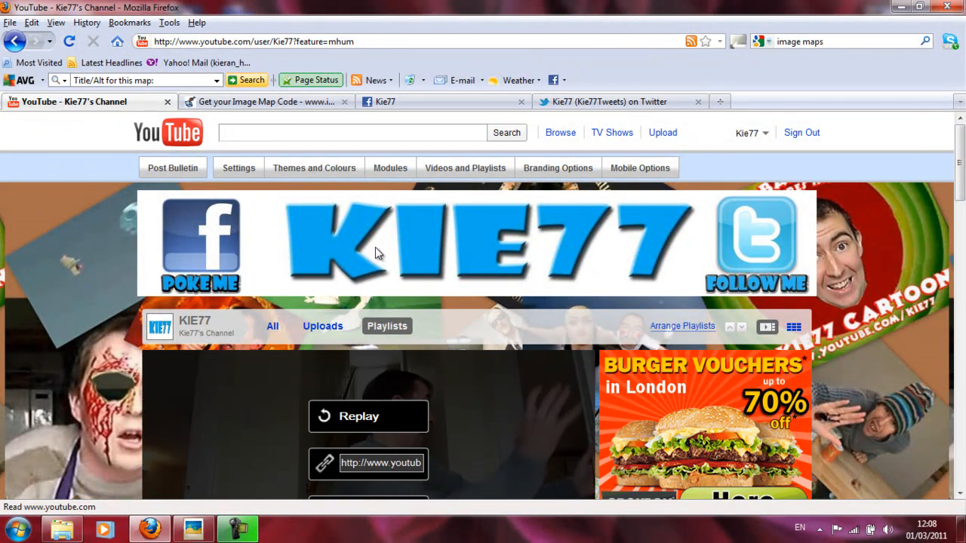
{"action": "mouse_move", "coordinate": [211, 256]}
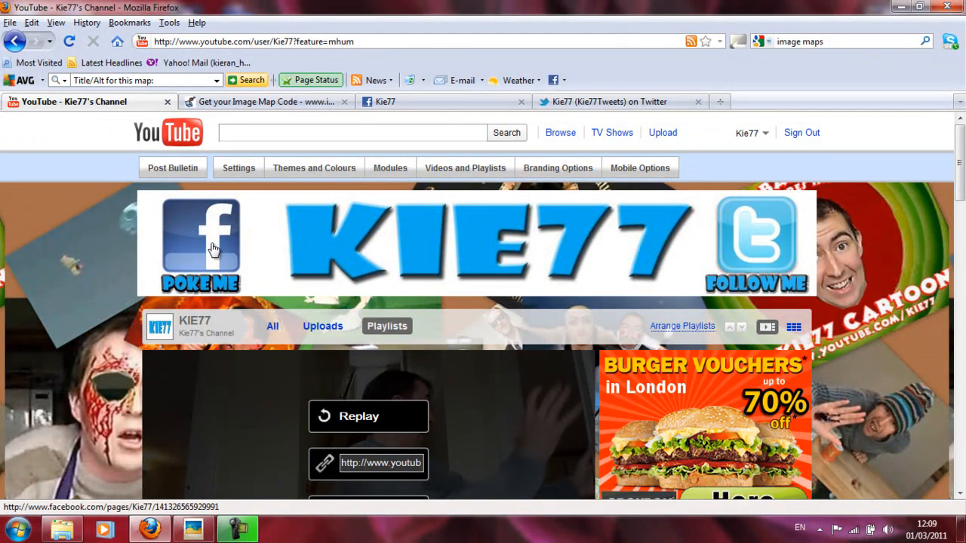
{"action": "left_click", "coordinate": [200, 245]}
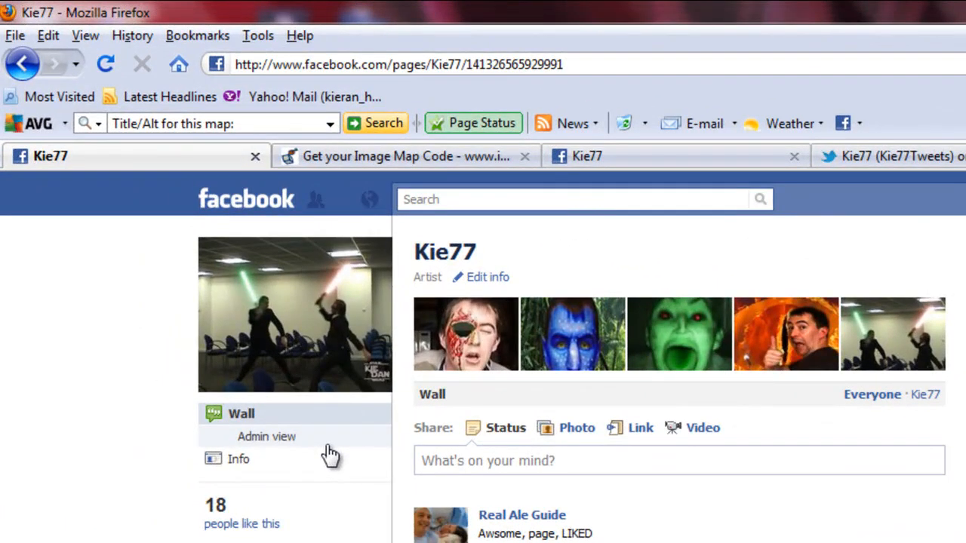
{"action": "mouse_move", "coordinate": [151, 457]}
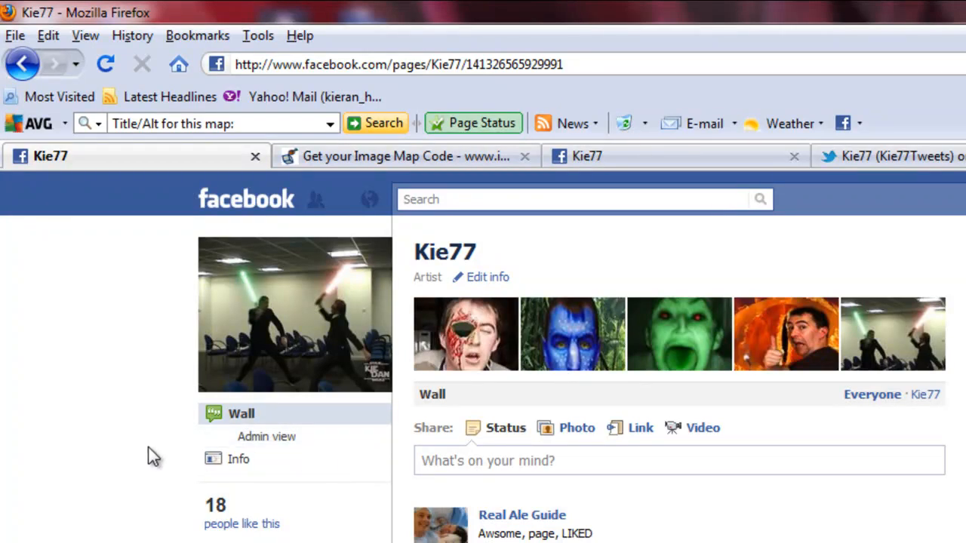
{"action": "mouse_move", "coordinate": [159, 435]}
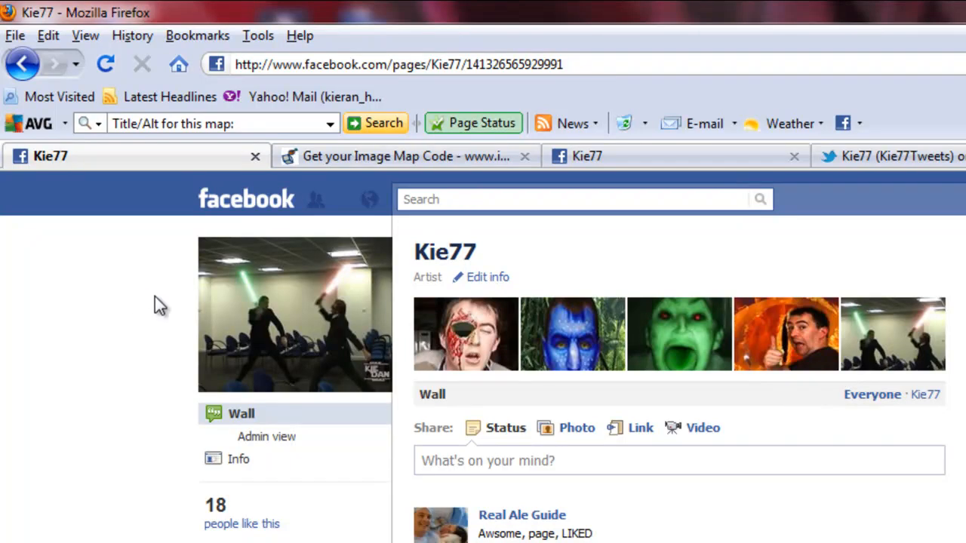
{"action": "mouse_move", "coordinate": [24, 64]}
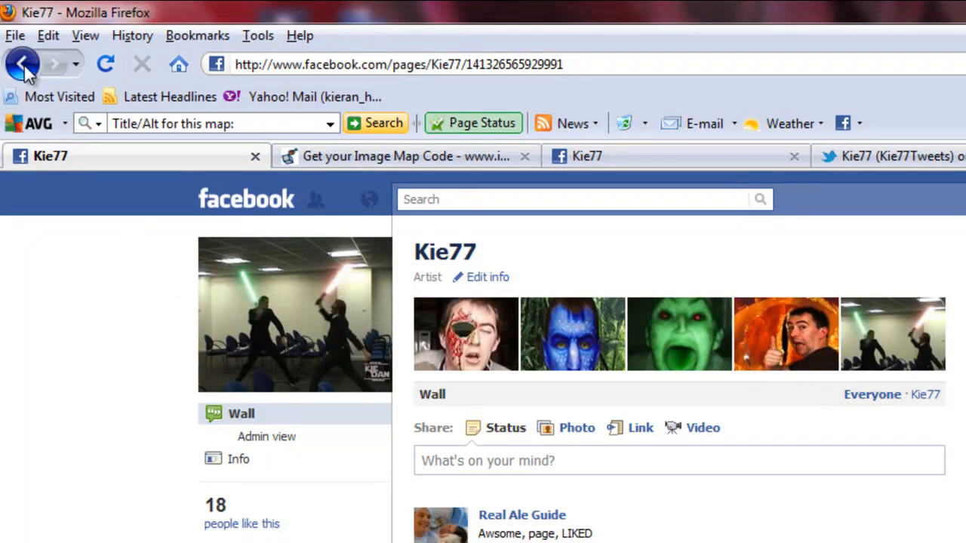
{"action": "left_click", "coordinate": [22, 65]}
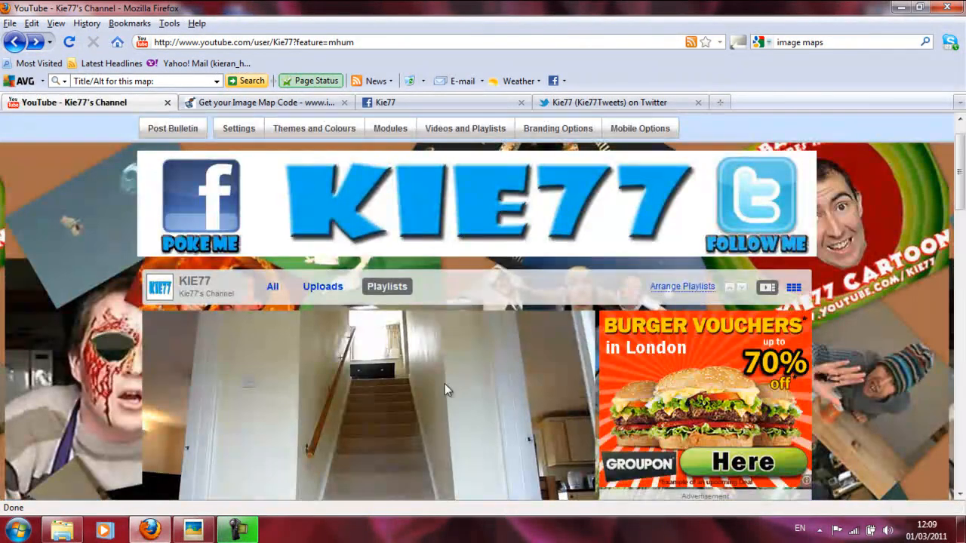
{"action": "mouse_move", "coordinate": [765, 208]}
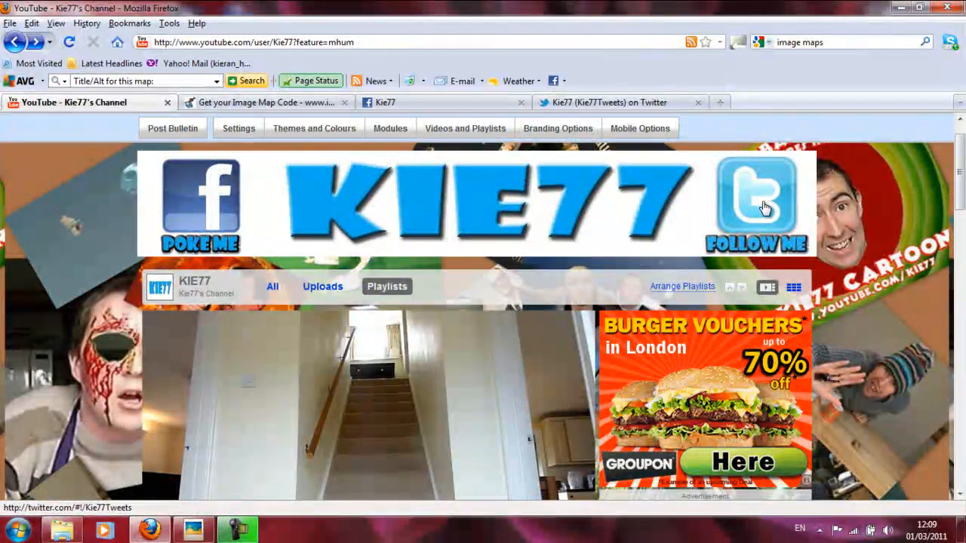
{"action": "left_click", "coordinate": [757, 204]}
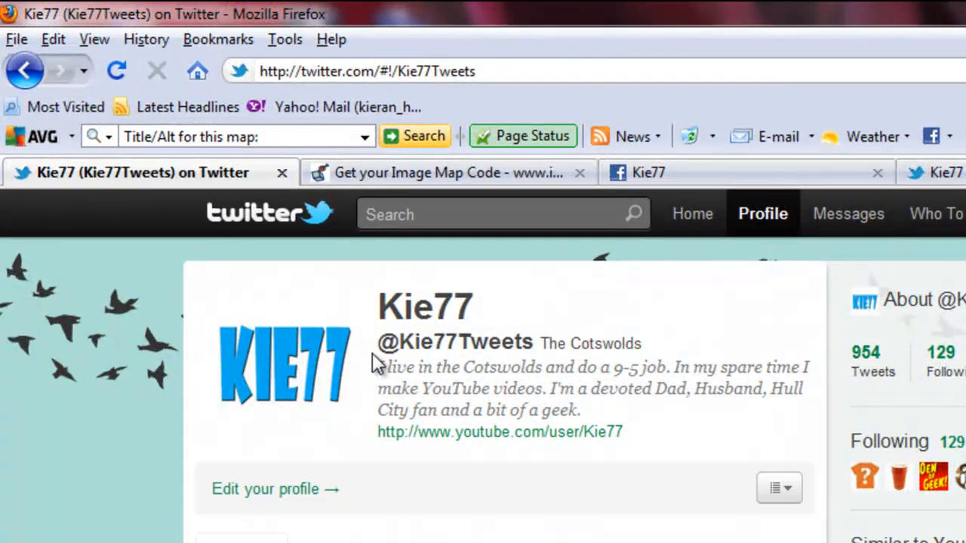
{"action": "mouse_move", "coordinate": [483, 365]}
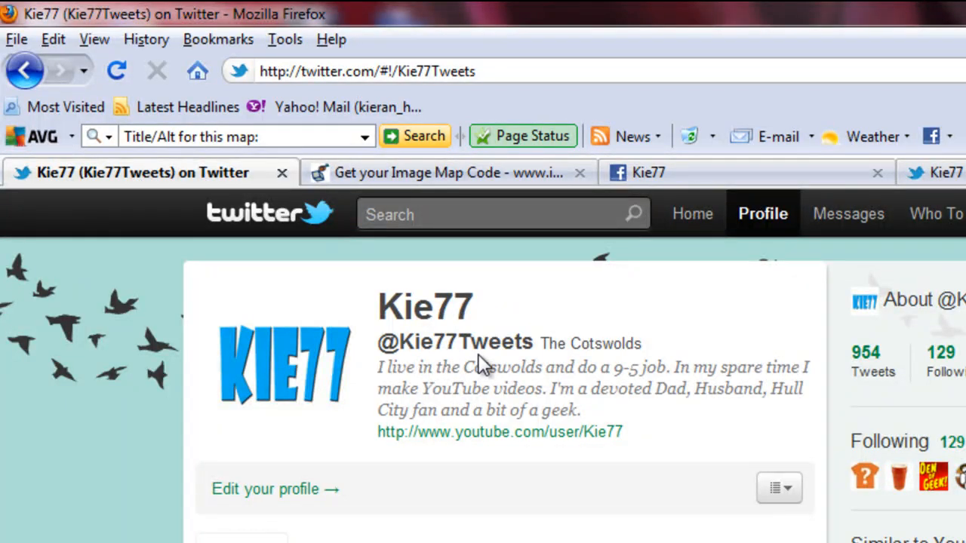
{"action": "mouse_move", "coordinate": [151, 329]}
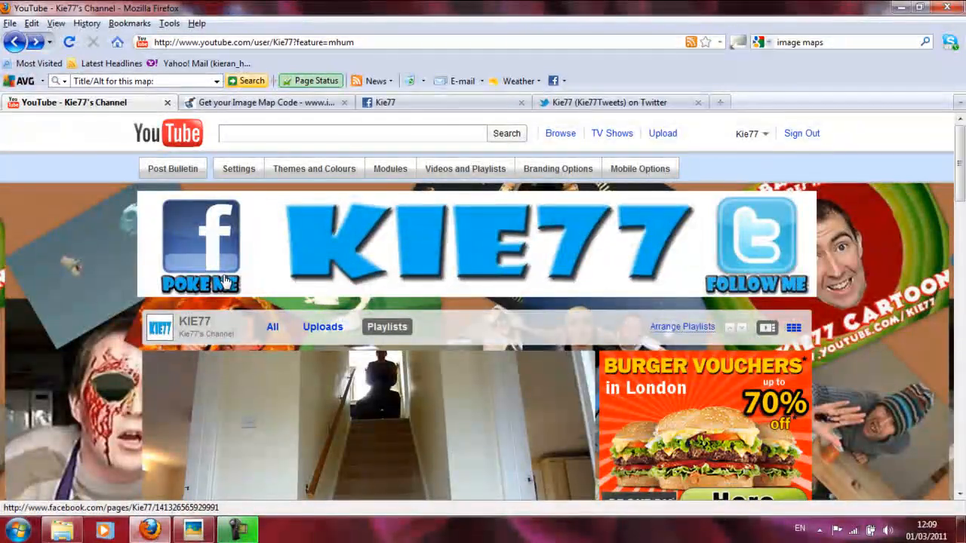
Show the banner and image map branding settings, down to the Image Map Code box.
{"action": "left_click", "coordinate": [558, 168]}
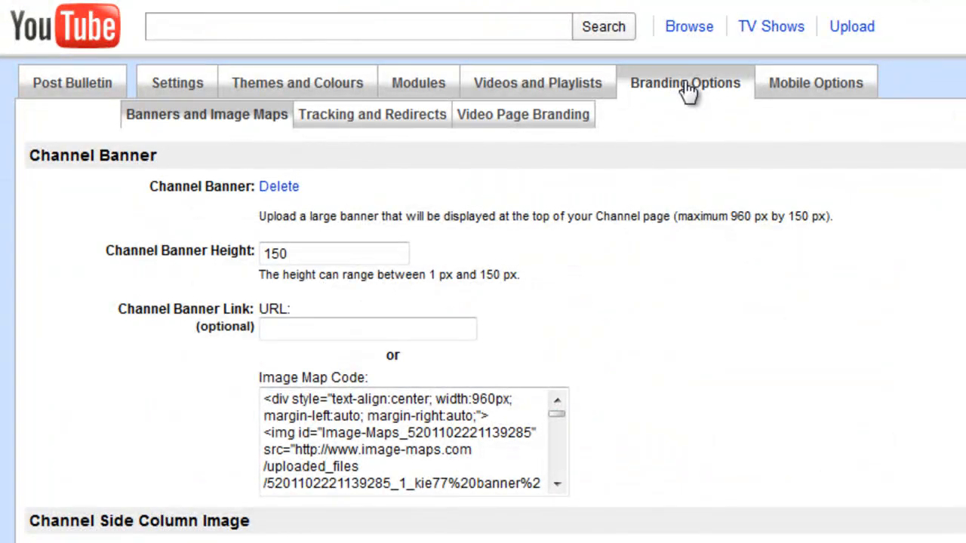
{"action": "mouse_move", "coordinate": [208, 240]}
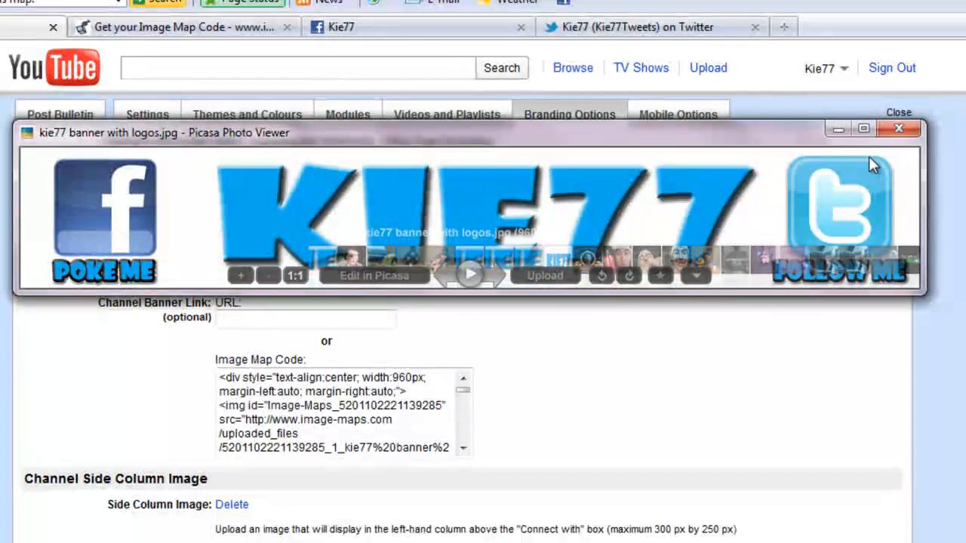
{"action": "left_click", "coordinate": [898, 128]}
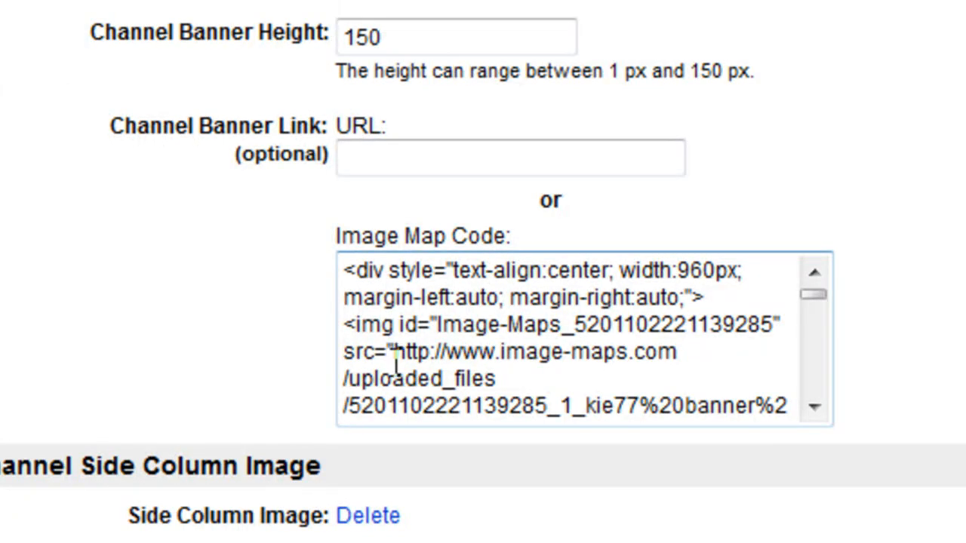
{"action": "scroll", "scroll_direction": "down", "scroll_amount": 3}
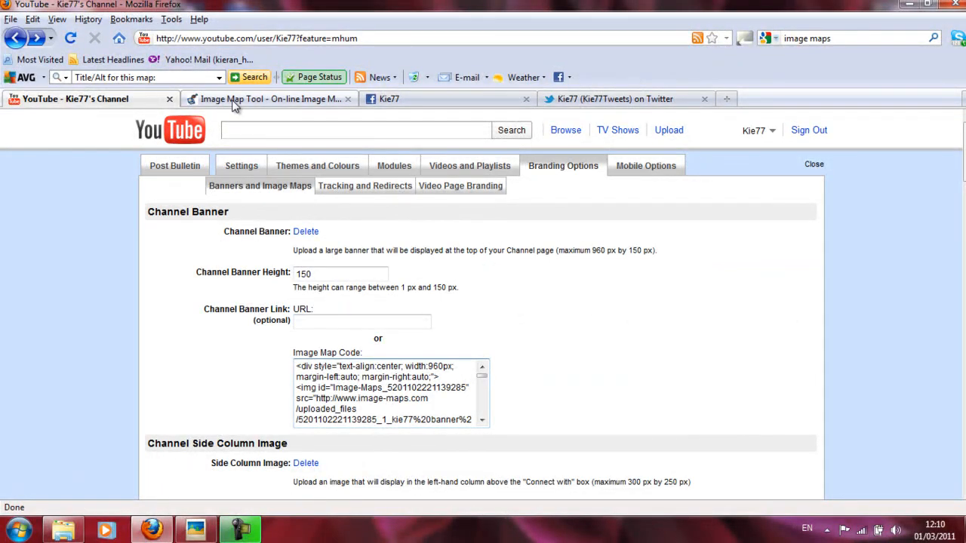
Upload the 'kie77 banner with logos' image to image-maps.com and start mapping.
{"action": "left_click", "coordinate": [268, 99]}
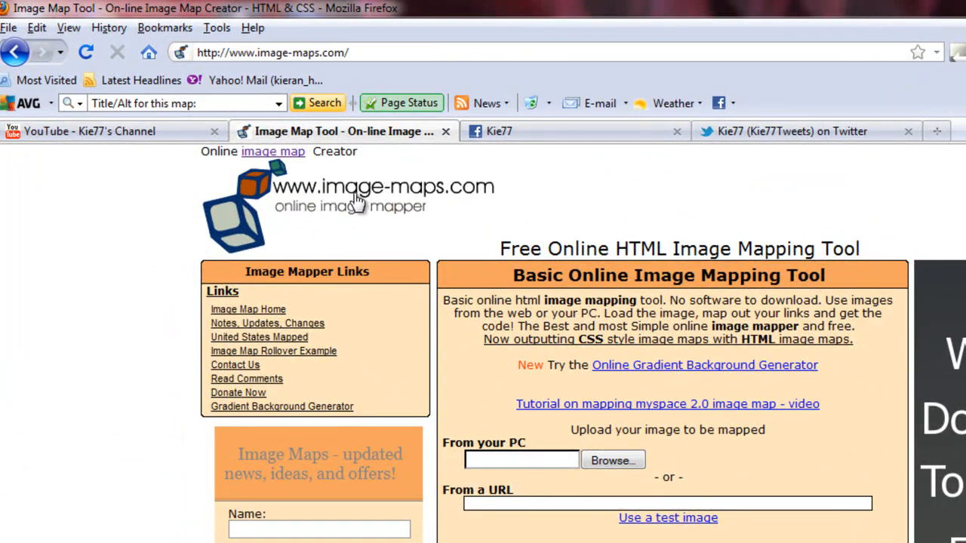
{"action": "mouse_move", "coordinate": [185, 407]}
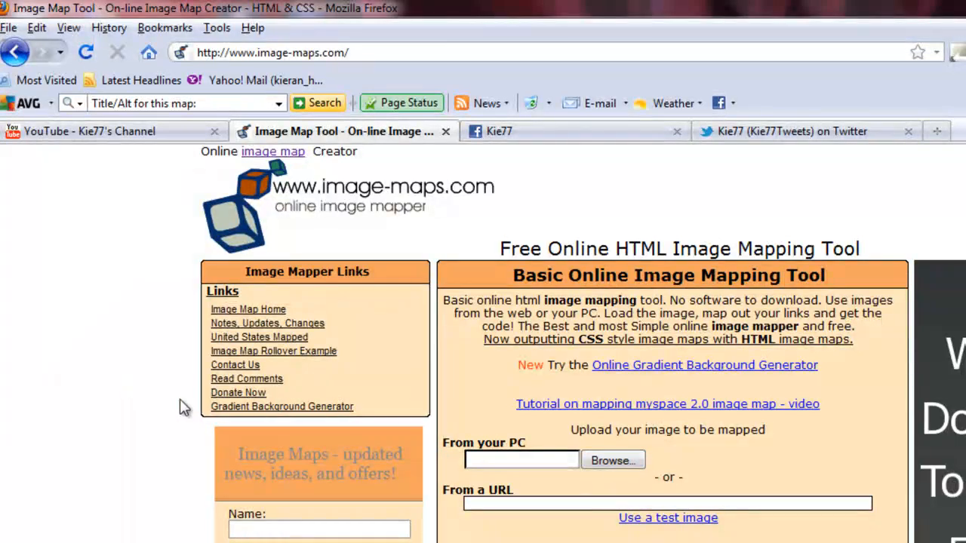
{"action": "mouse_move", "coordinate": [619, 479]}
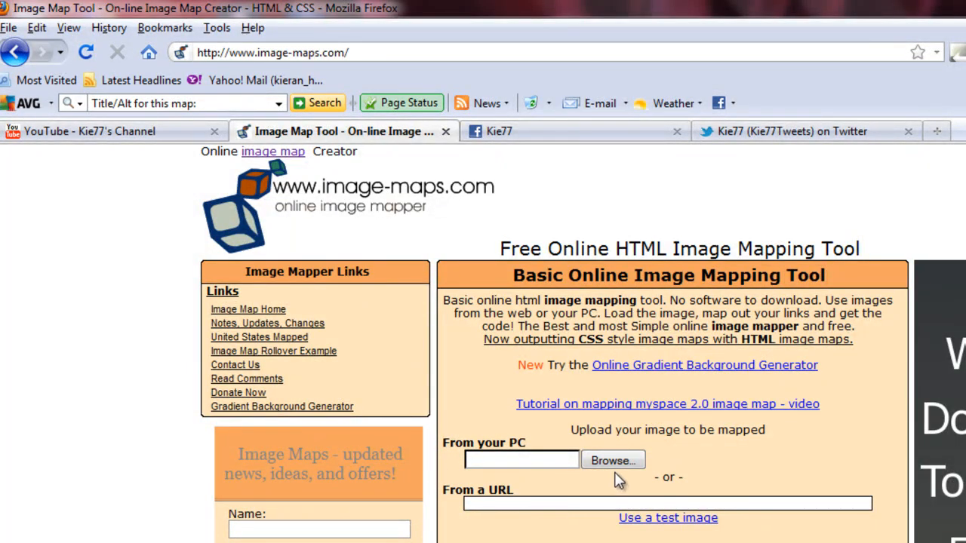
{"action": "left_click", "coordinate": [612, 460]}
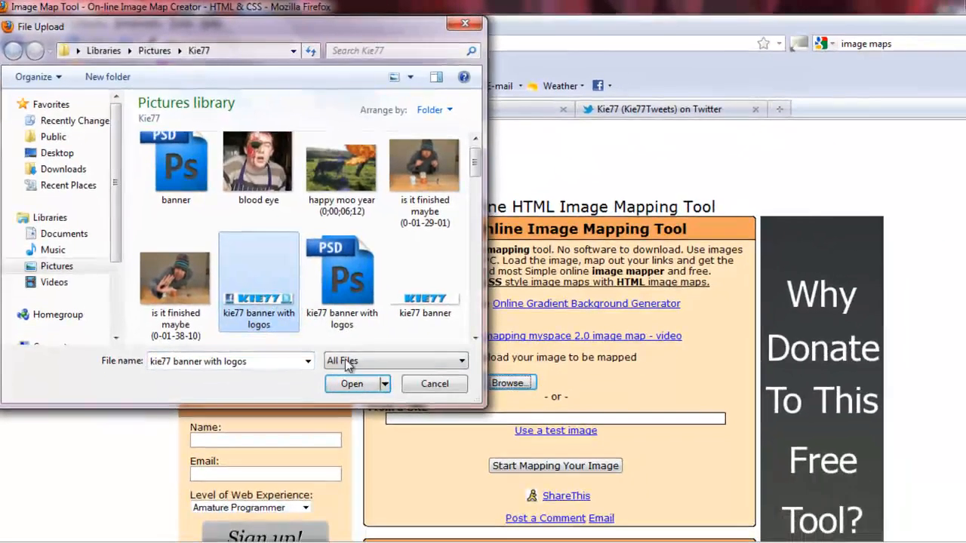
{"action": "left_click", "coordinate": [351, 383]}
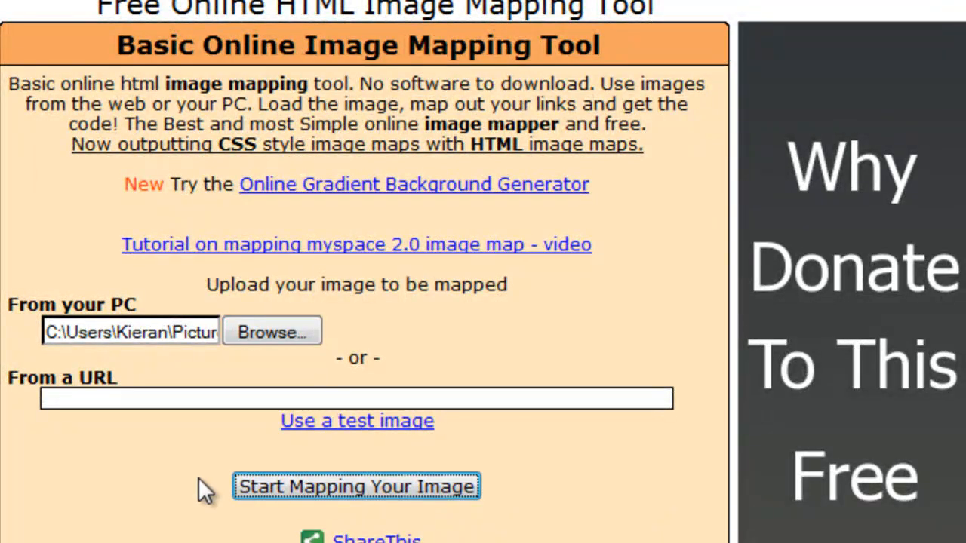
{"action": "left_click", "coordinate": [357, 486]}
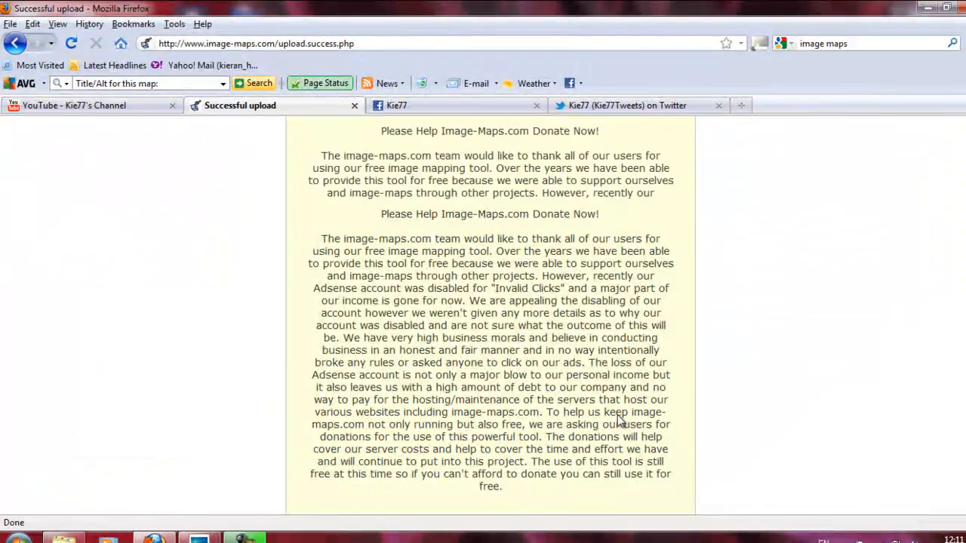
Continue to the Map Your Image editor and draw a new rectangle area.
{"action": "scroll", "scroll_direction": "down", "scroll_amount": 3}
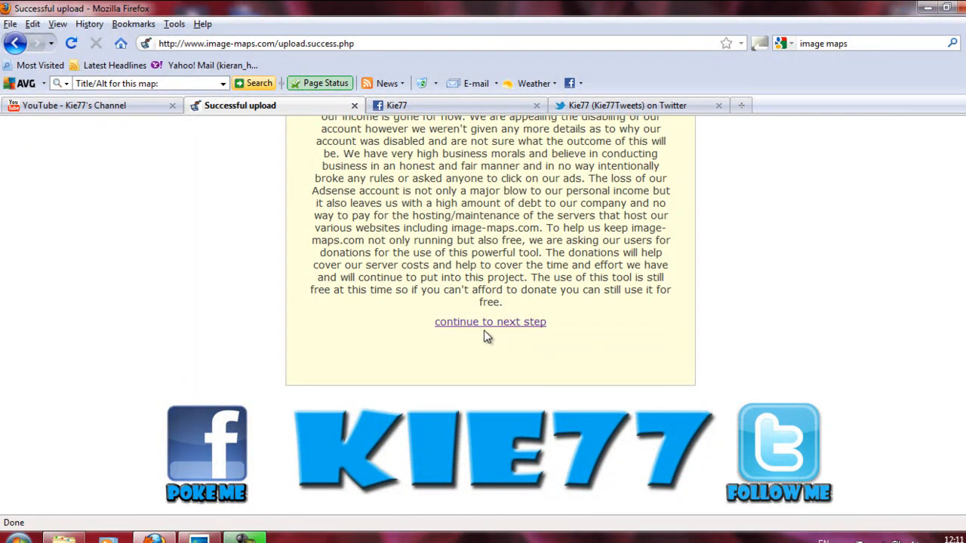
{"action": "left_click", "coordinate": [490, 322]}
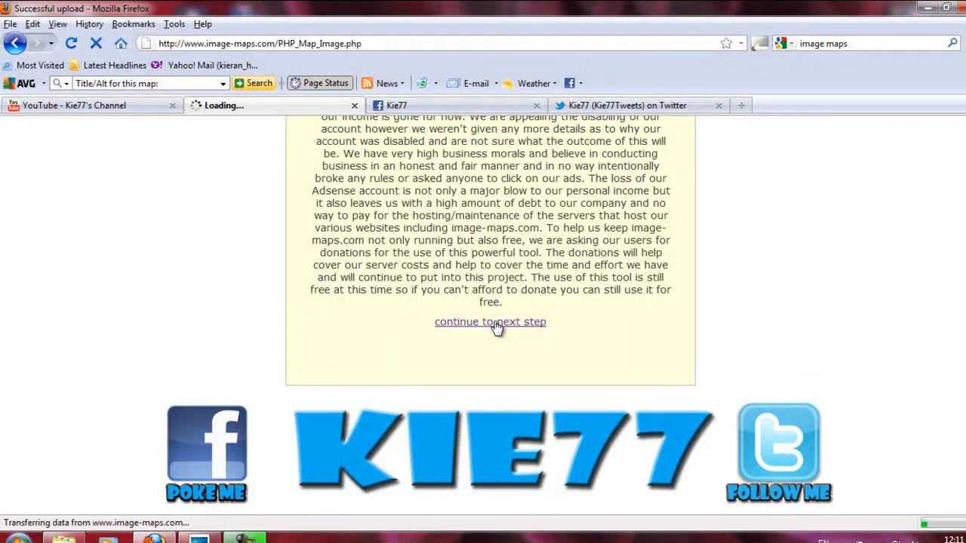
{"action": "left_click", "coordinate": [490, 322]}
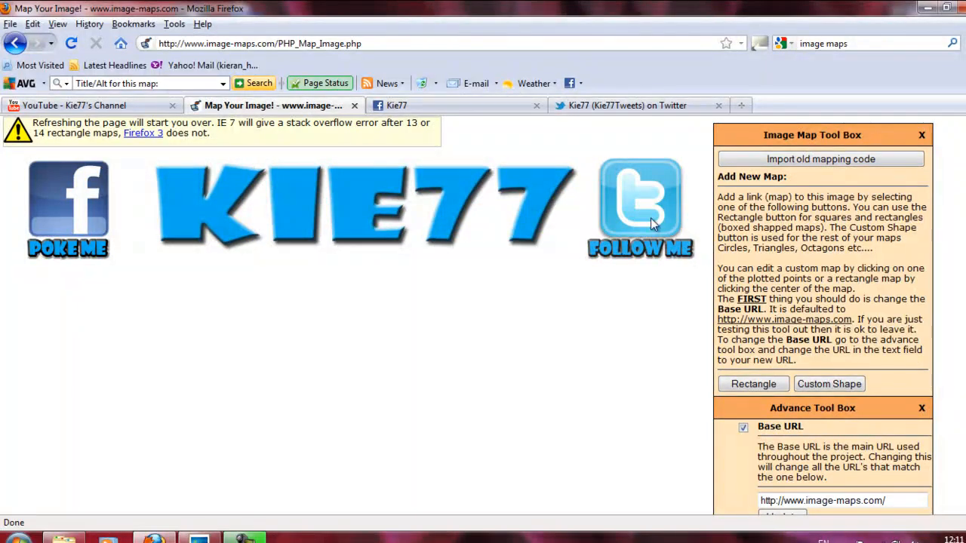
{"action": "mouse_move", "coordinate": [459, 378]}
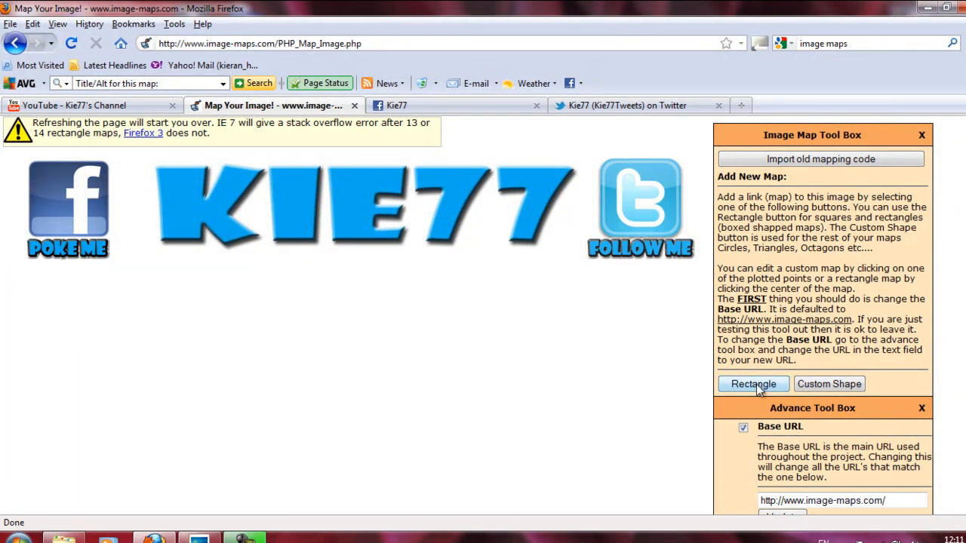
{"action": "left_click", "coordinate": [753, 383]}
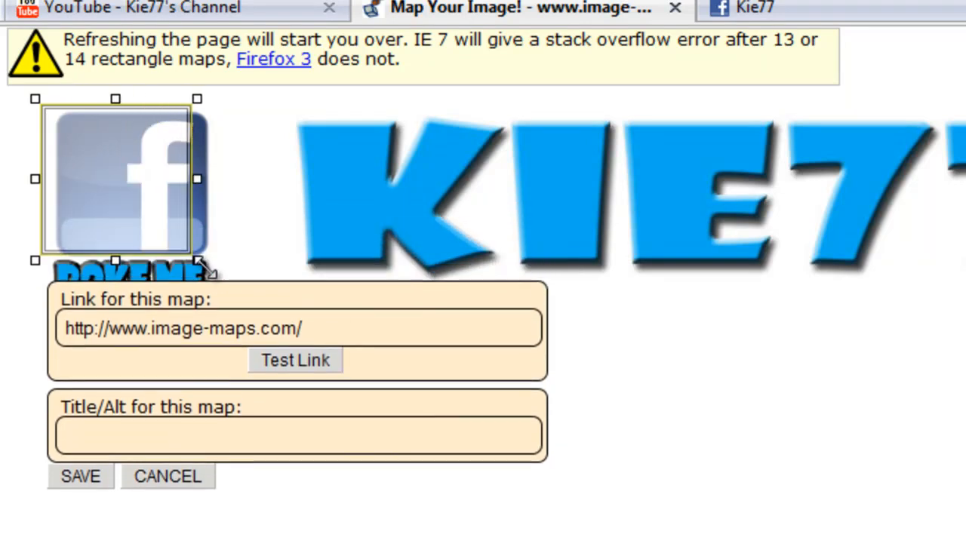
{"action": "left_click_drag", "start_coordinate": [197, 260], "coordinate": [240, 303]}
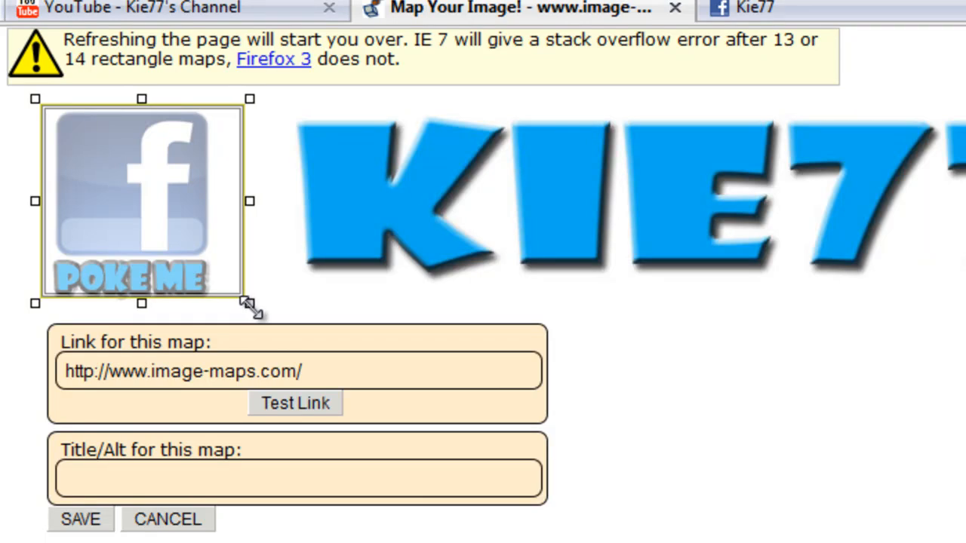
{"action": "mouse_move", "coordinate": [234, 251]}
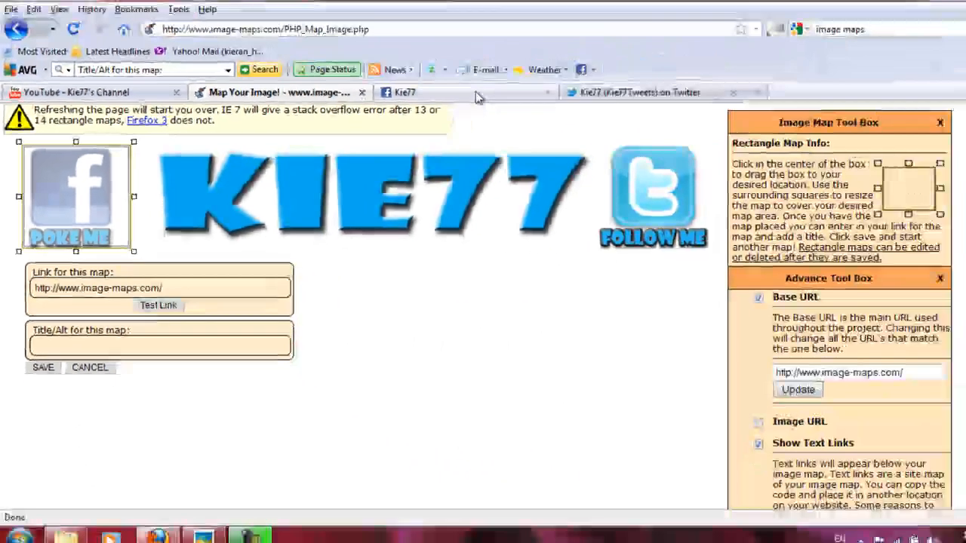
{"action": "left_click", "coordinate": [400, 92]}
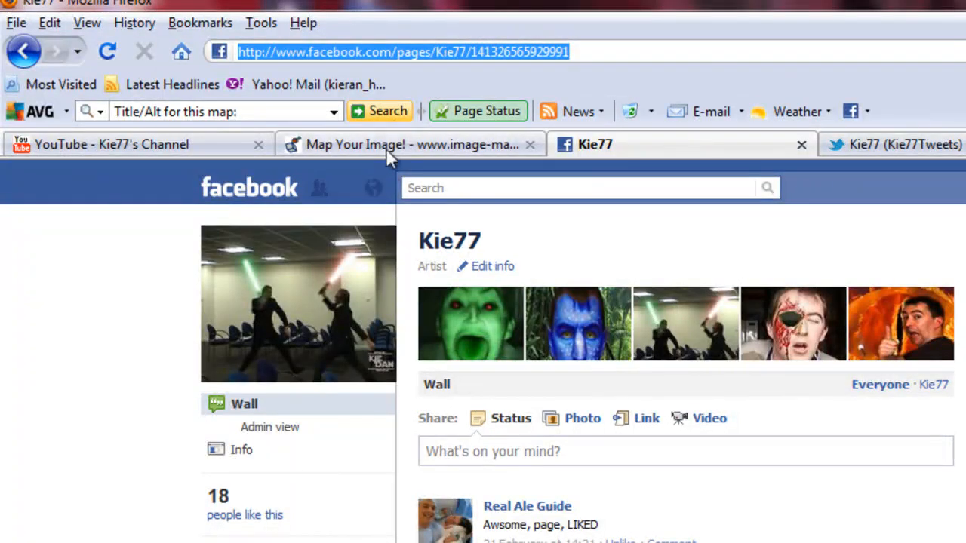
{"action": "left_click", "coordinate": [415, 144]}
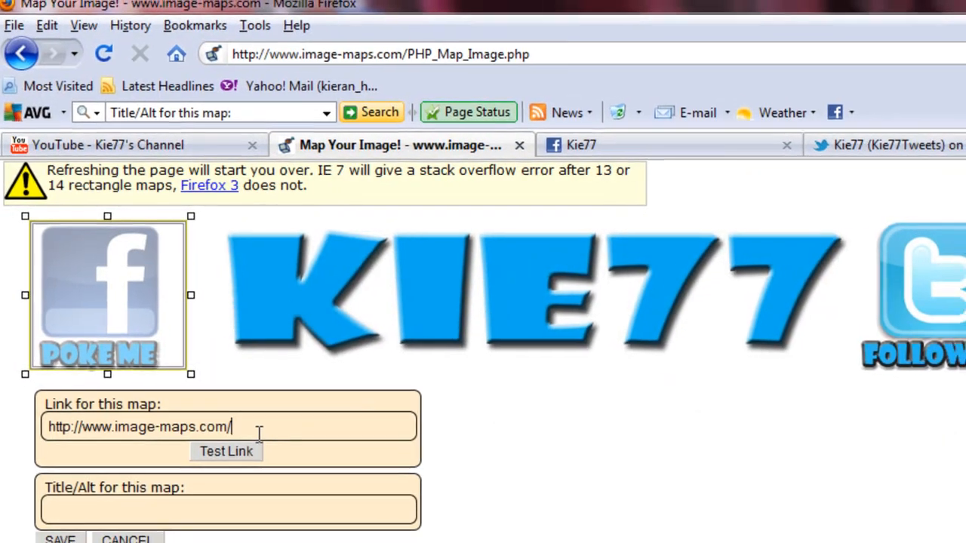
{"action": "type", "text": "http://www.facebook.com/pages/Kie77/141326565929991"}
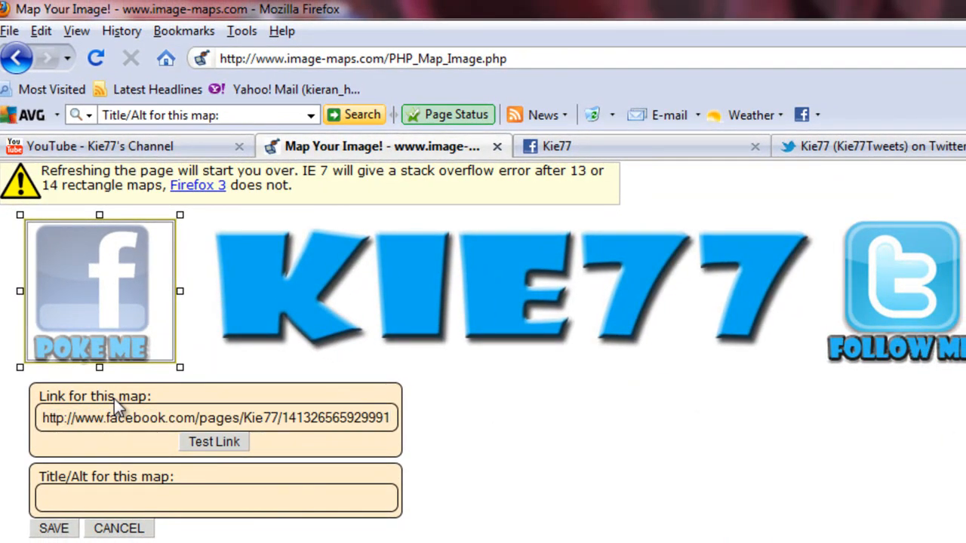
{"action": "left_click", "coordinate": [53, 529]}
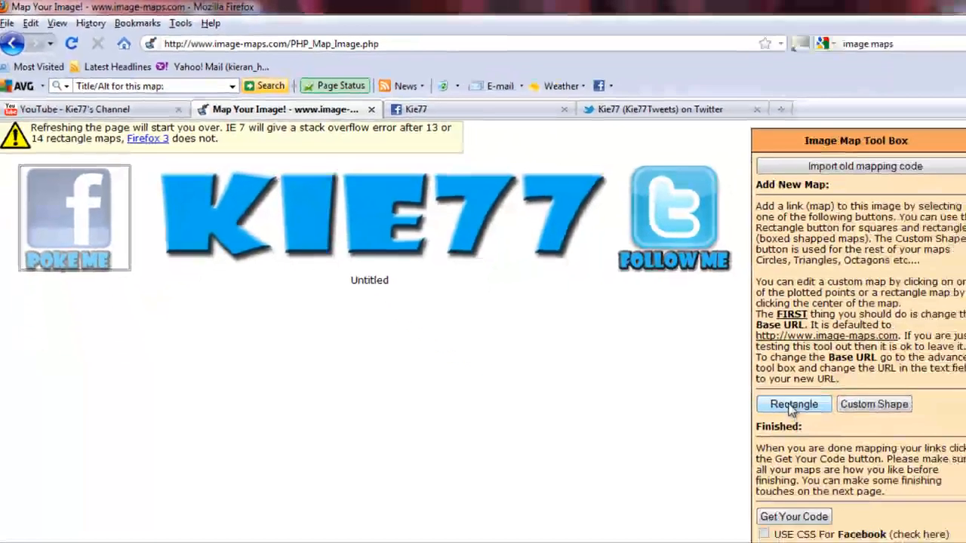
{"action": "left_click", "coordinate": [793, 404]}
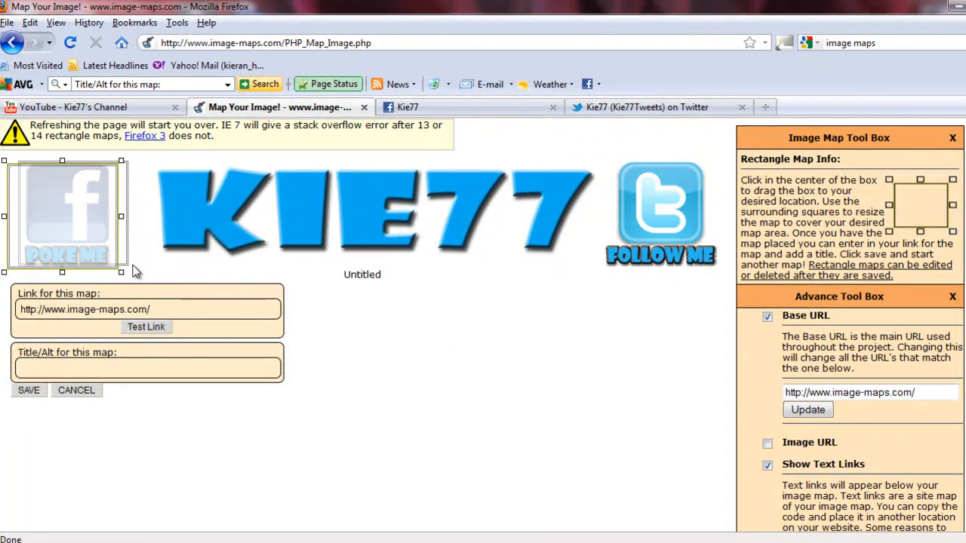
{"action": "left_click", "coordinate": [634, 213]}
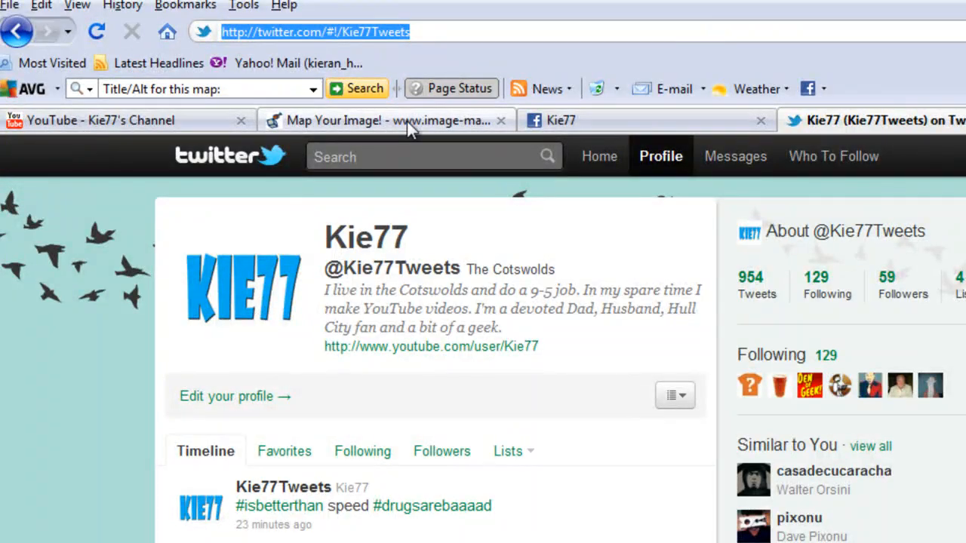
{"action": "left_click", "coordinate": [385, 120]}
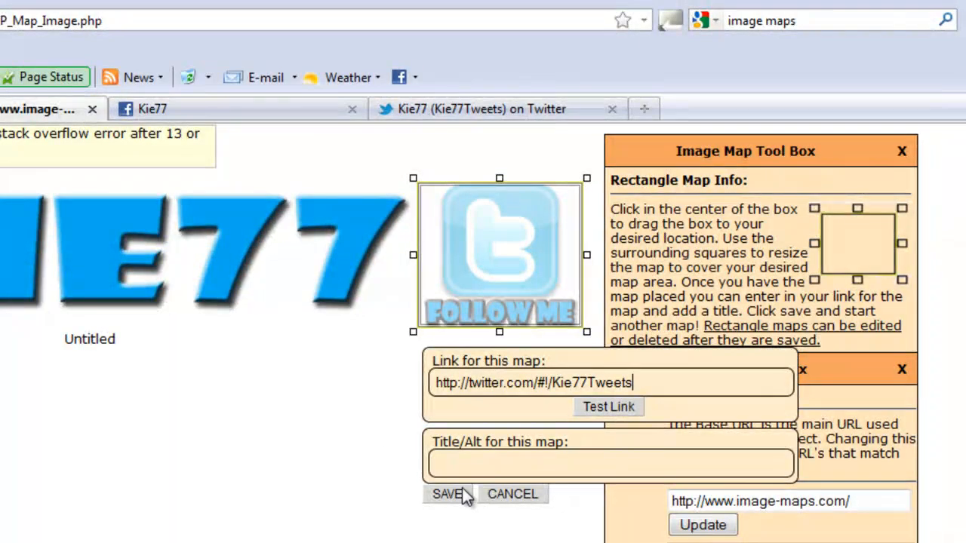
{"action": "left_click", "coordinate": [447, 494]}
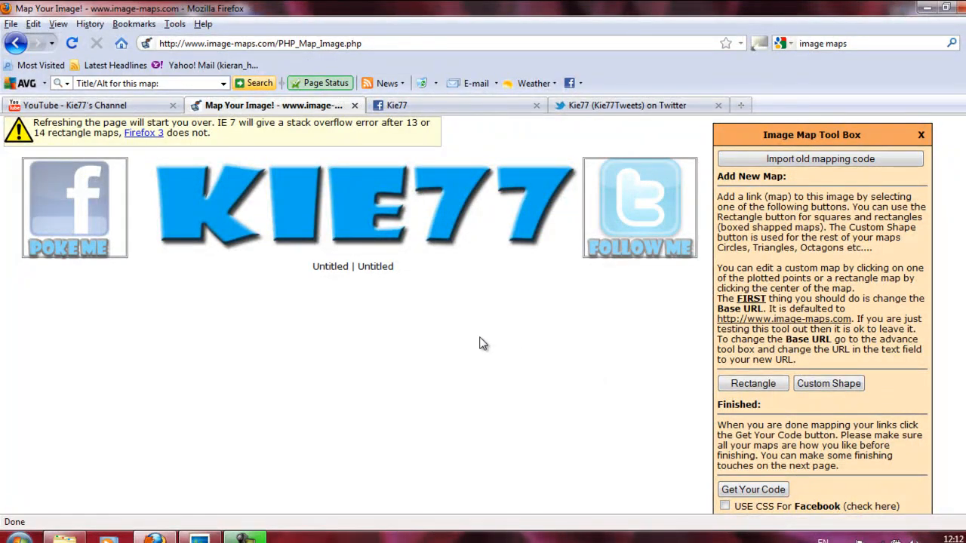
{"action": "mouse_move", "coordinate": [460, 321]}
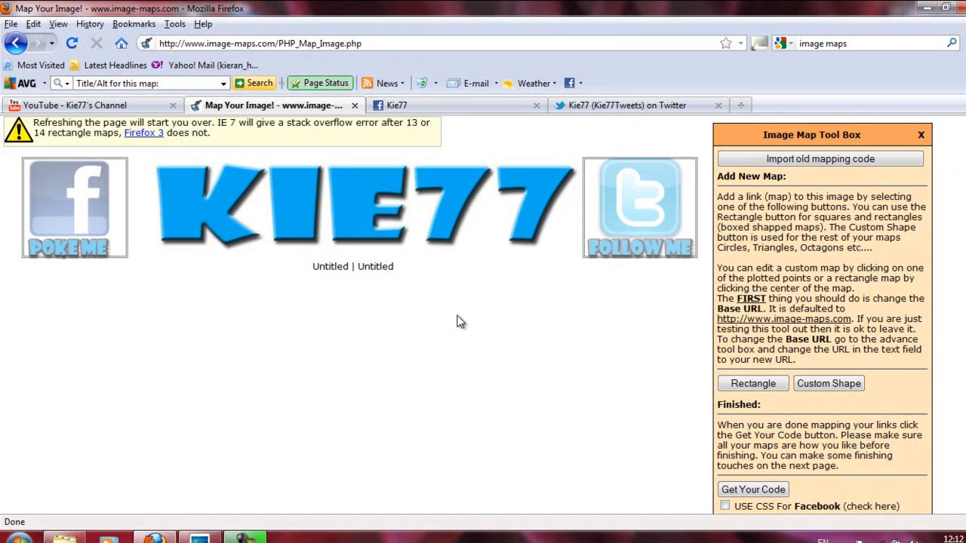
{"action": "mouse_move", "coordinate": [397, 288]}
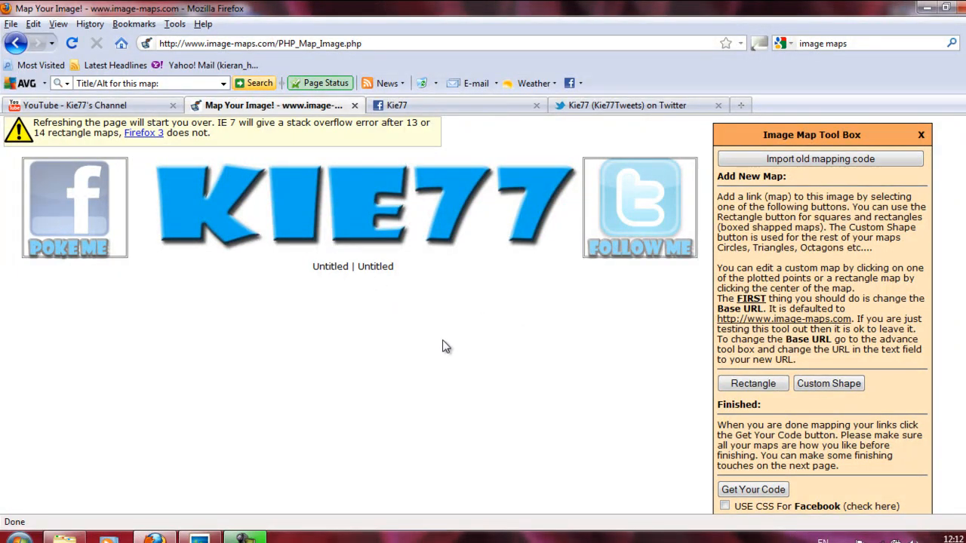
{"action": "mouse_move", "coordinate": [855, 413]}
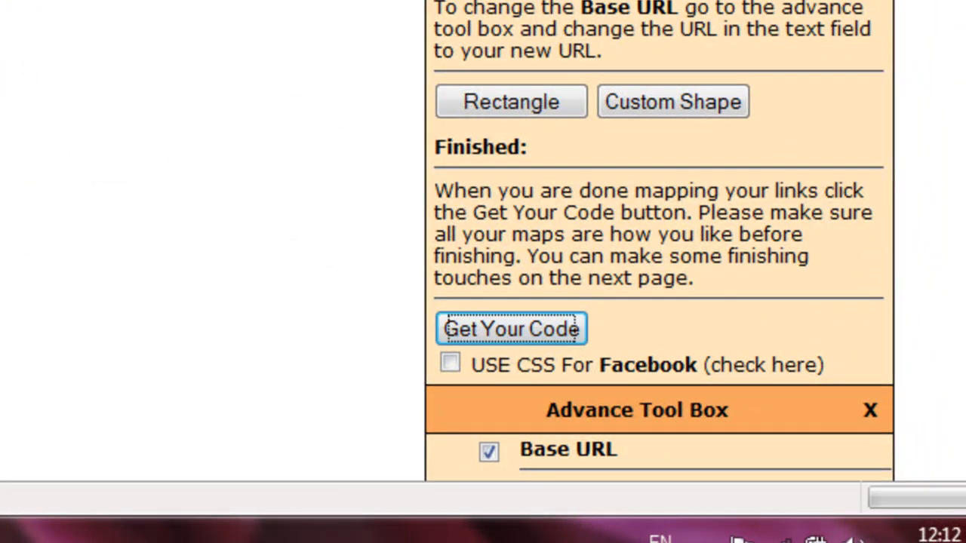
Generate the HTML image-map code and bring it to YouTube's Image Map Code field.
{"action": "left_click", "coordinate": [510, 329]}
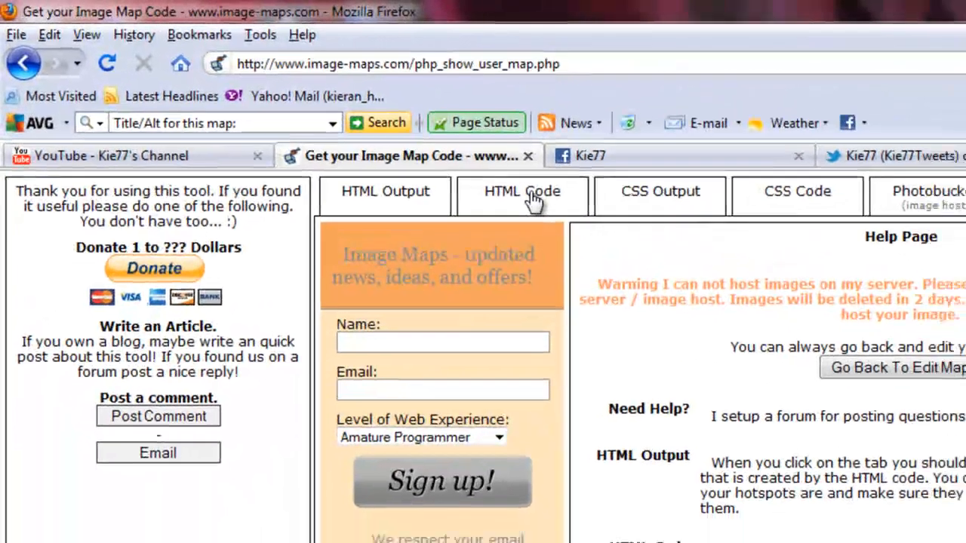
{"action": "left_click", "coordinate": [521, 191]}
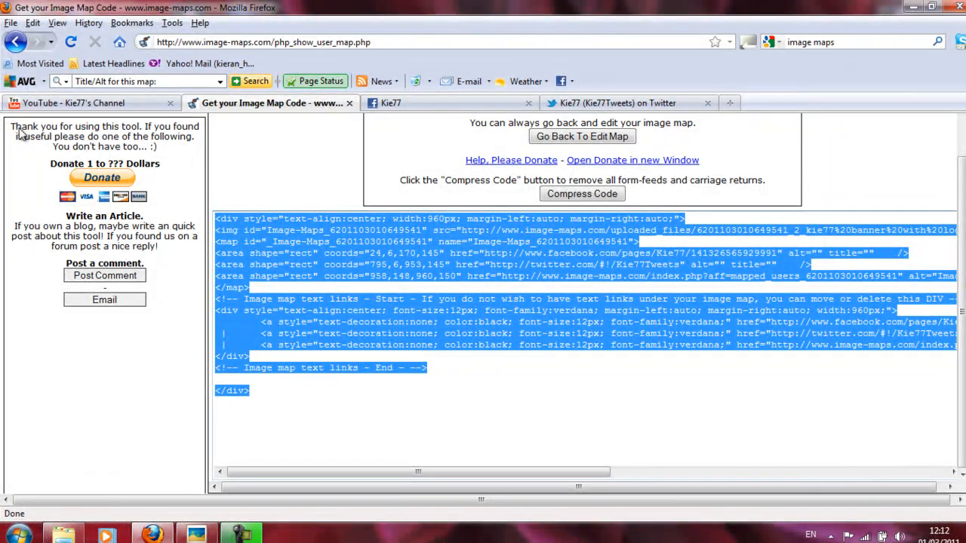
{"action": "left_click", "coordinate": [91, 103]}
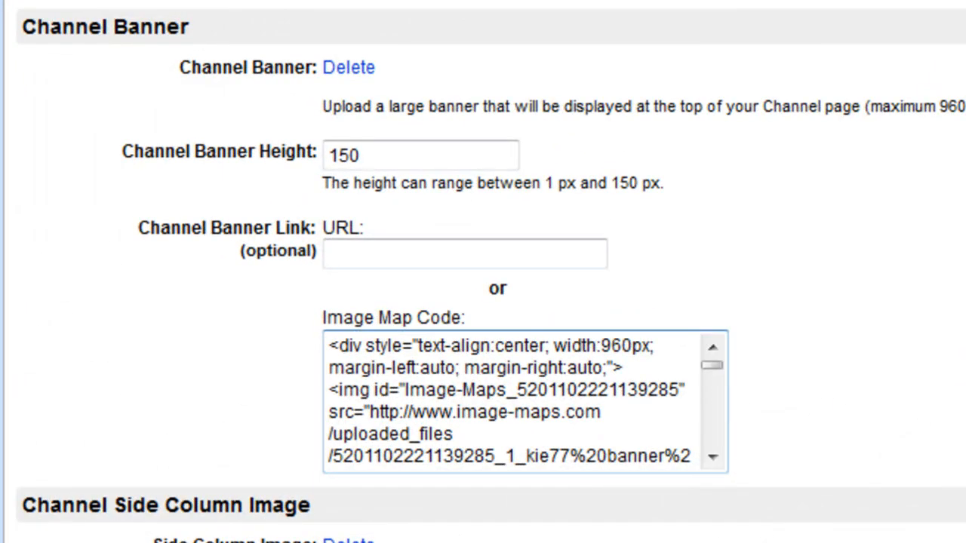
{"action": "left_click", "coordinate": [737, 181]}
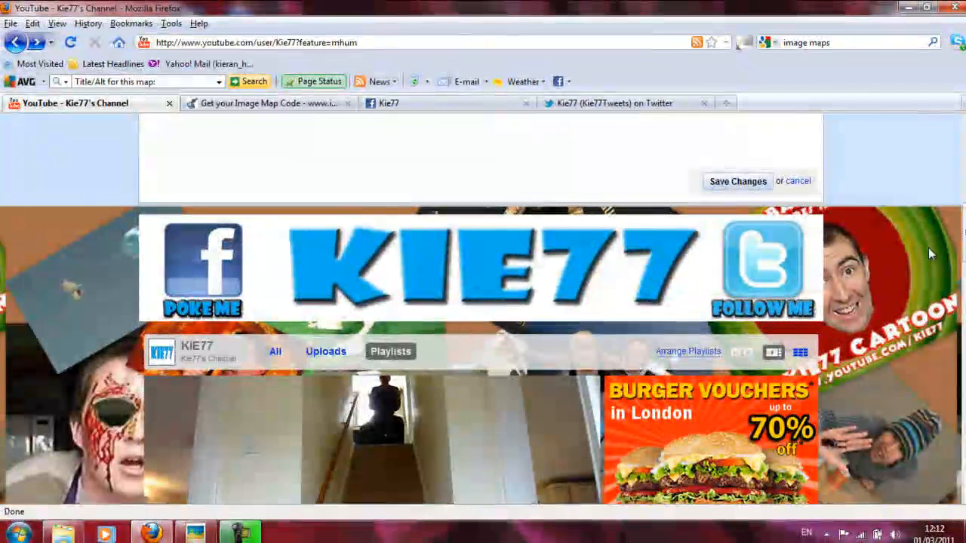
{"action": "scroll", "scroll_direction": "up", "scroll_amount": 3}
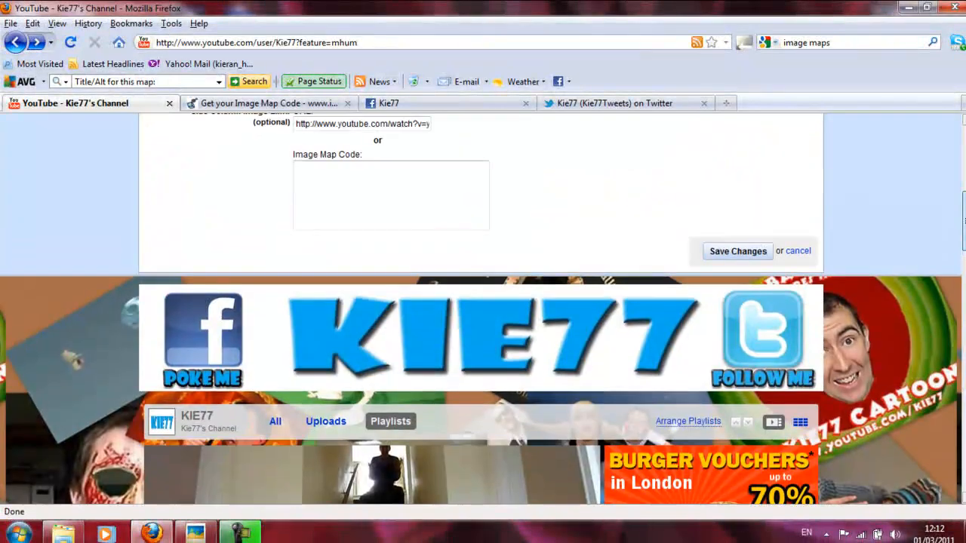